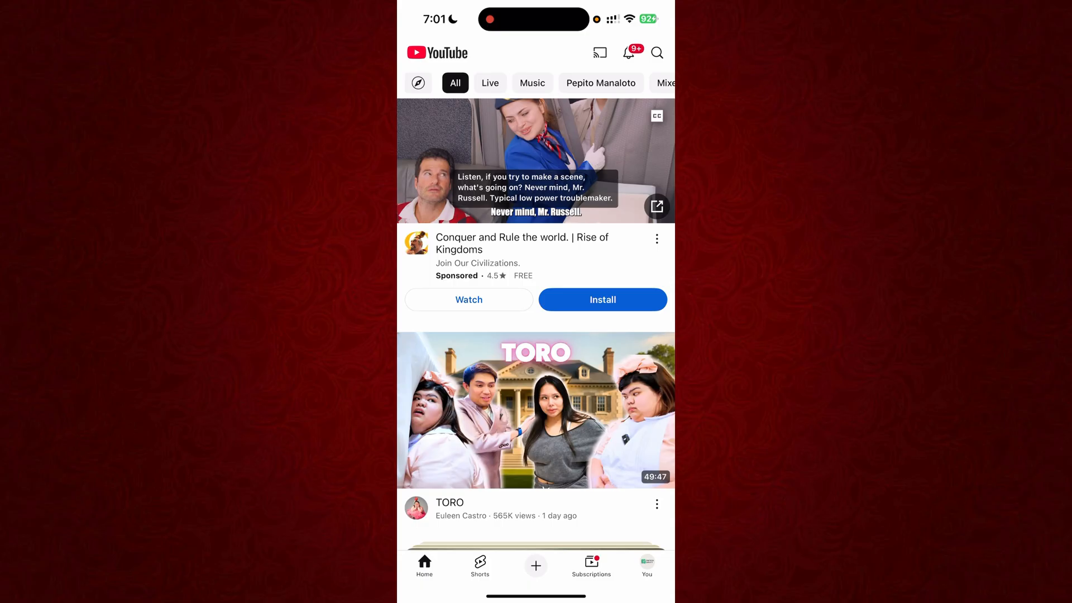
pyautogui.scroll(-3)
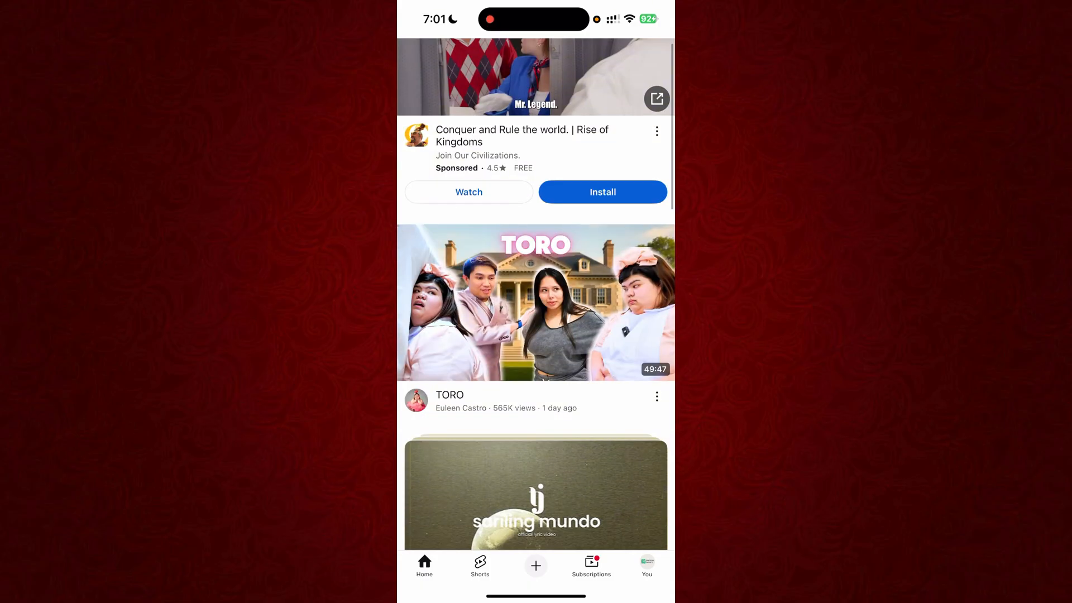
pyautogui.scroll(-3)
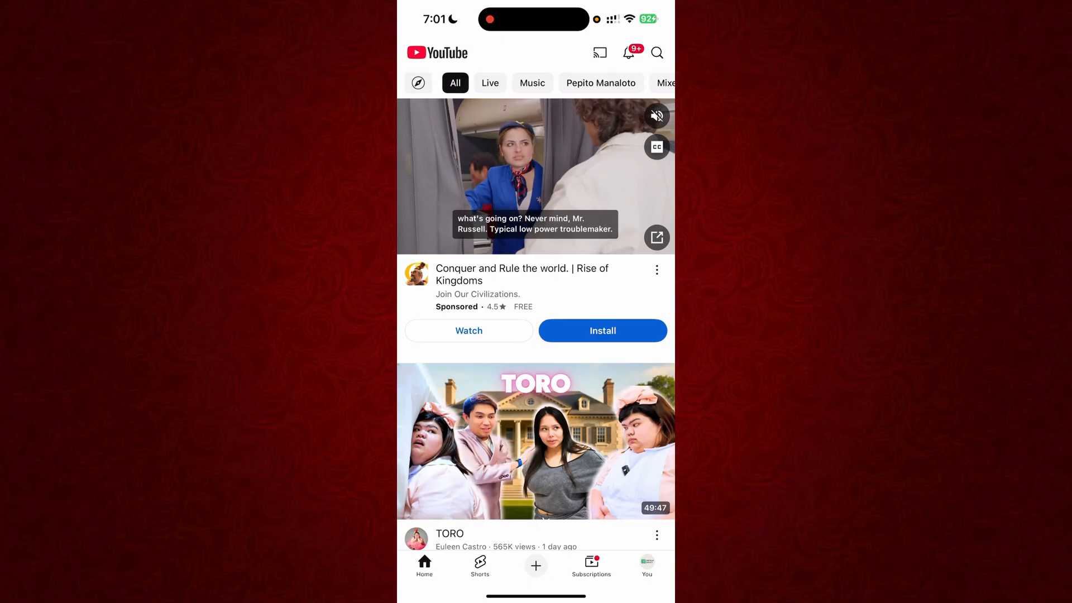
pyautogui.write('v')
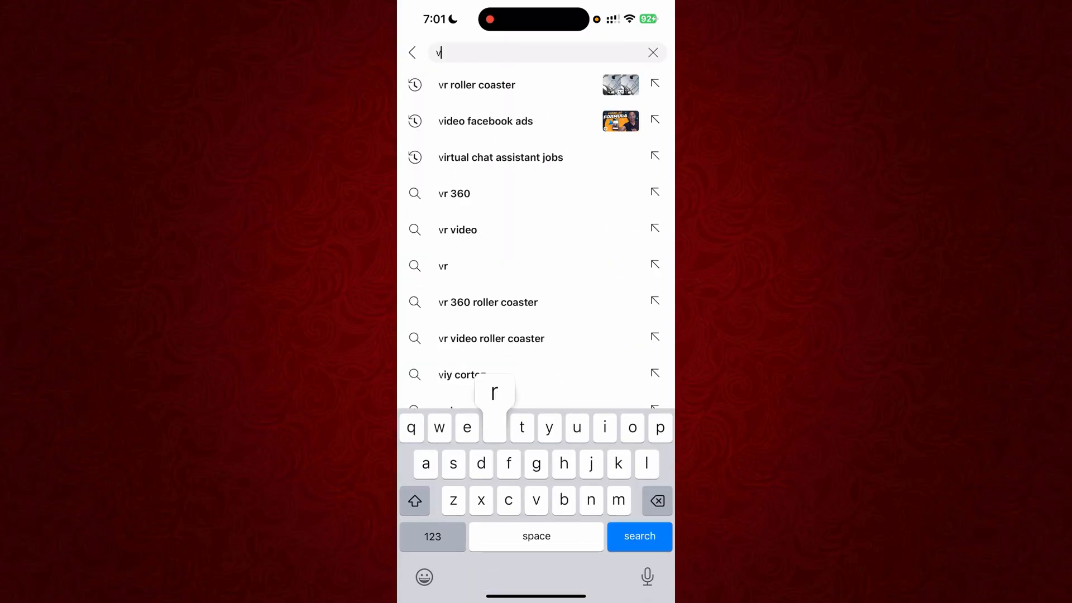